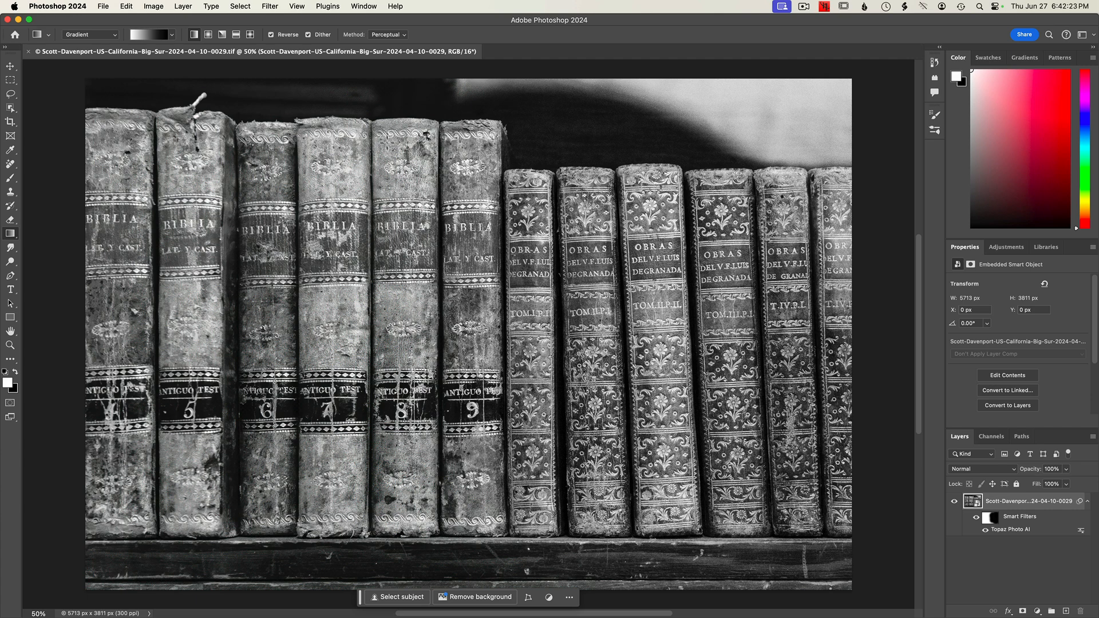
Step: Bring the book-spine photo into Camera Raw and reveal its extra edit options list
left_click(265, 6)
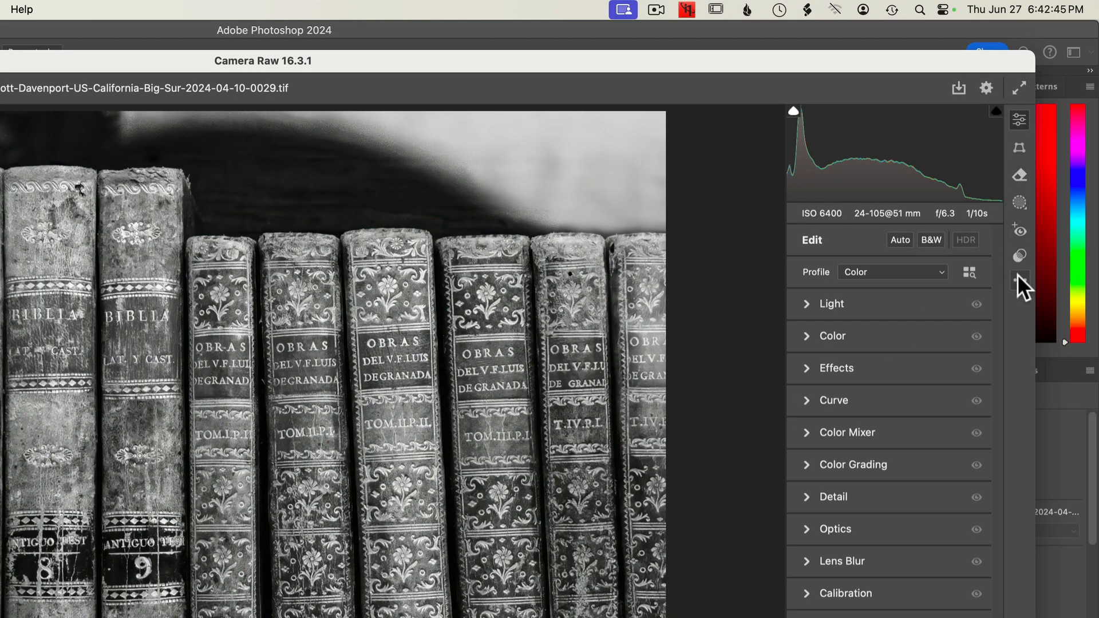
left_click(1019, 279)
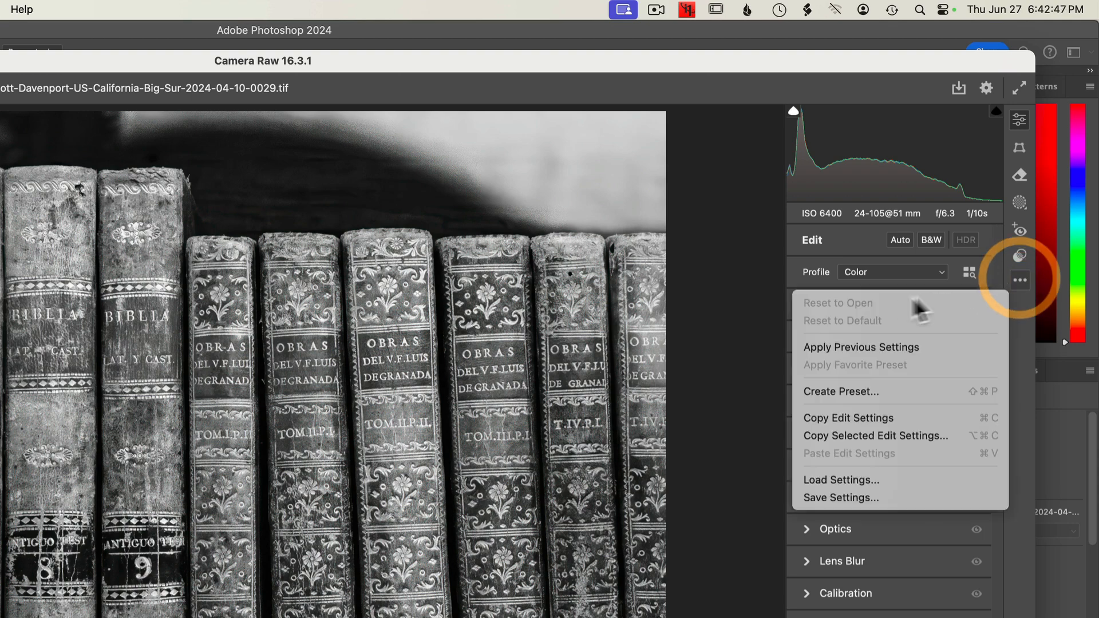
mouse_move(866, 421)
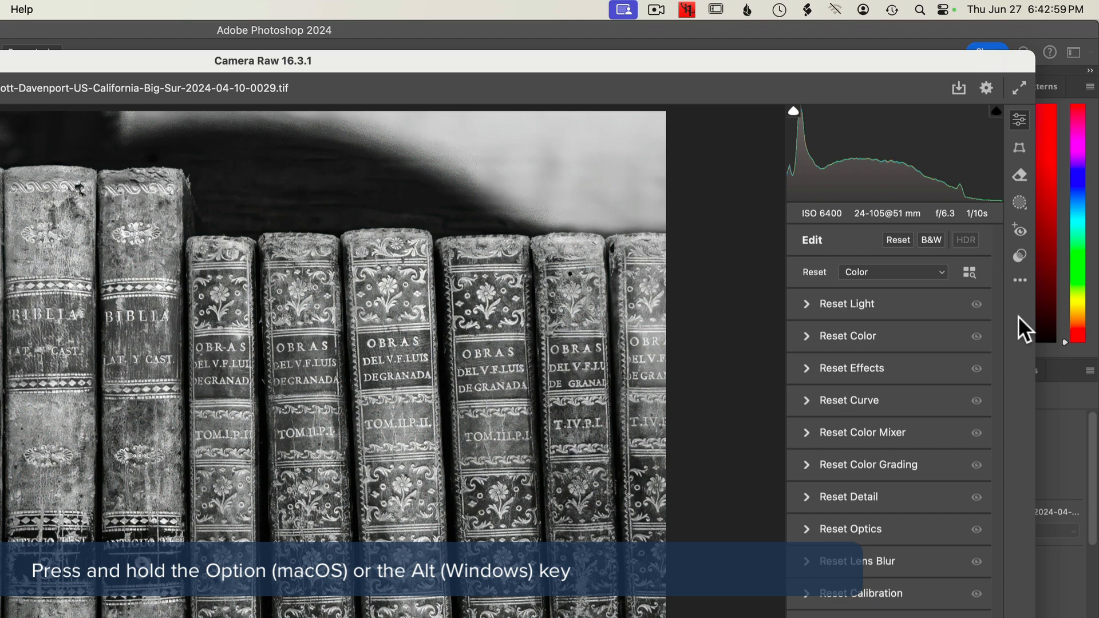
Step: Start Create Profile from the ••• menu, leaving the group on User Profiles
left_click(1019, 279)
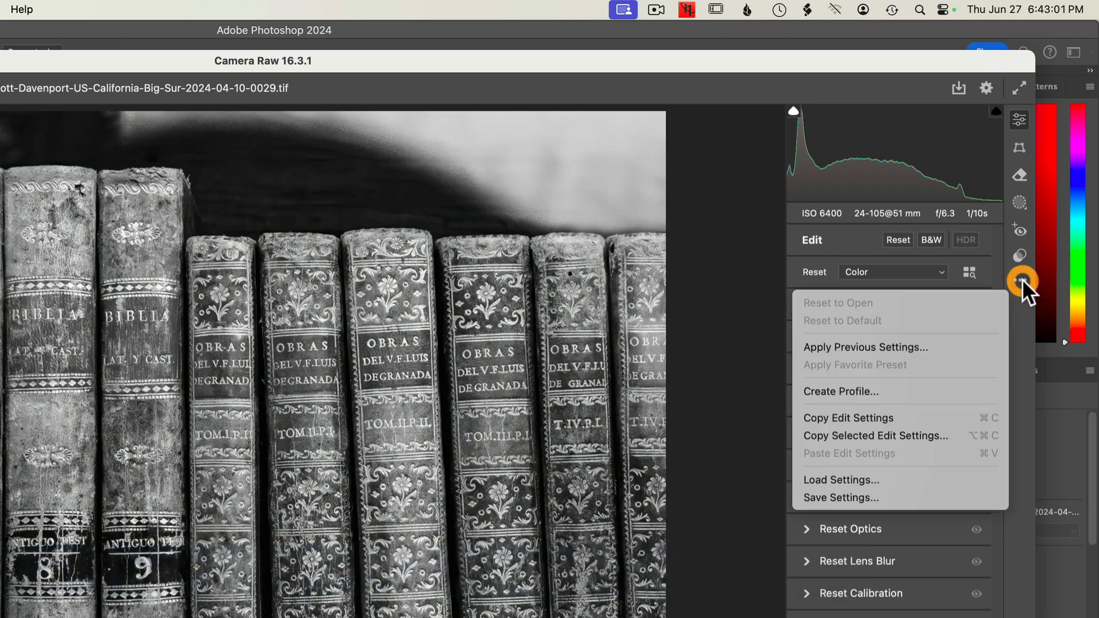
mouse_move(875, 303)
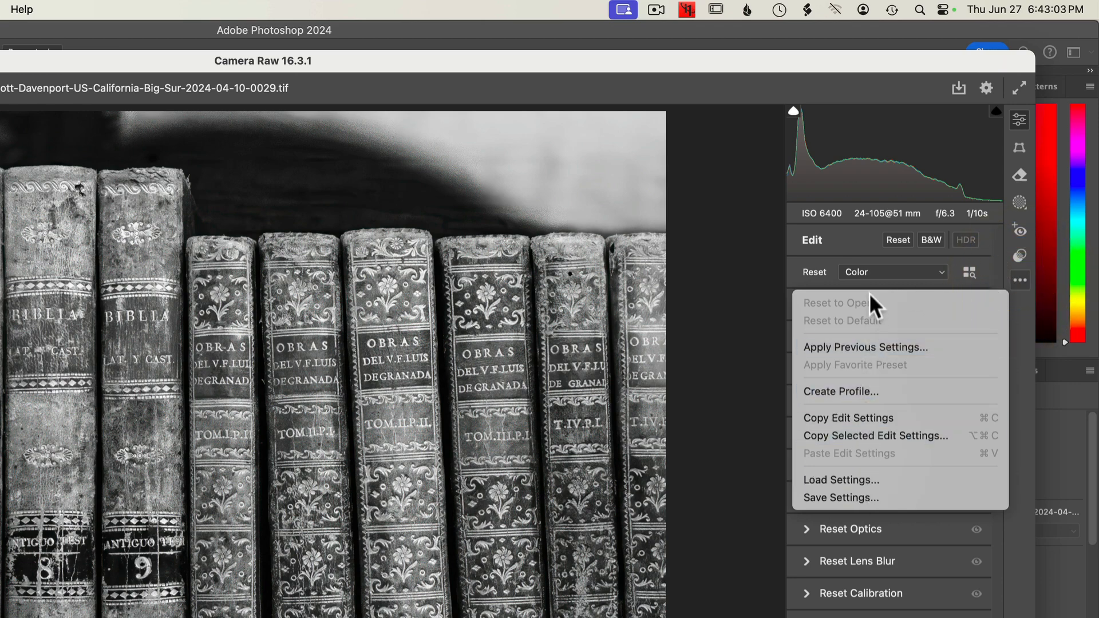
mouse_move(874, 398)
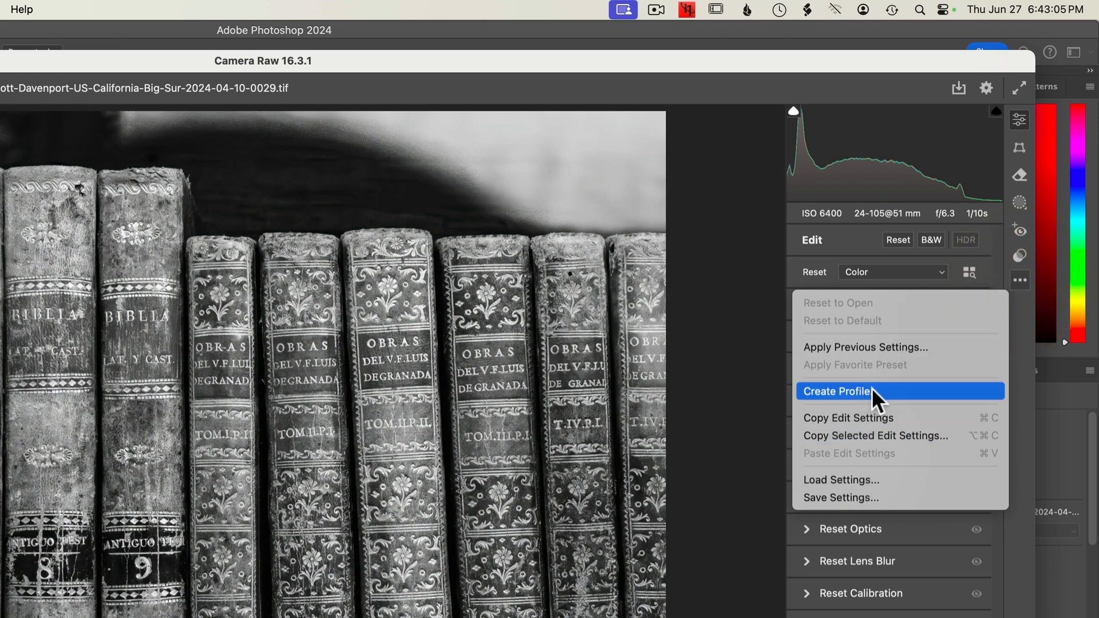
left_click(837, 392)
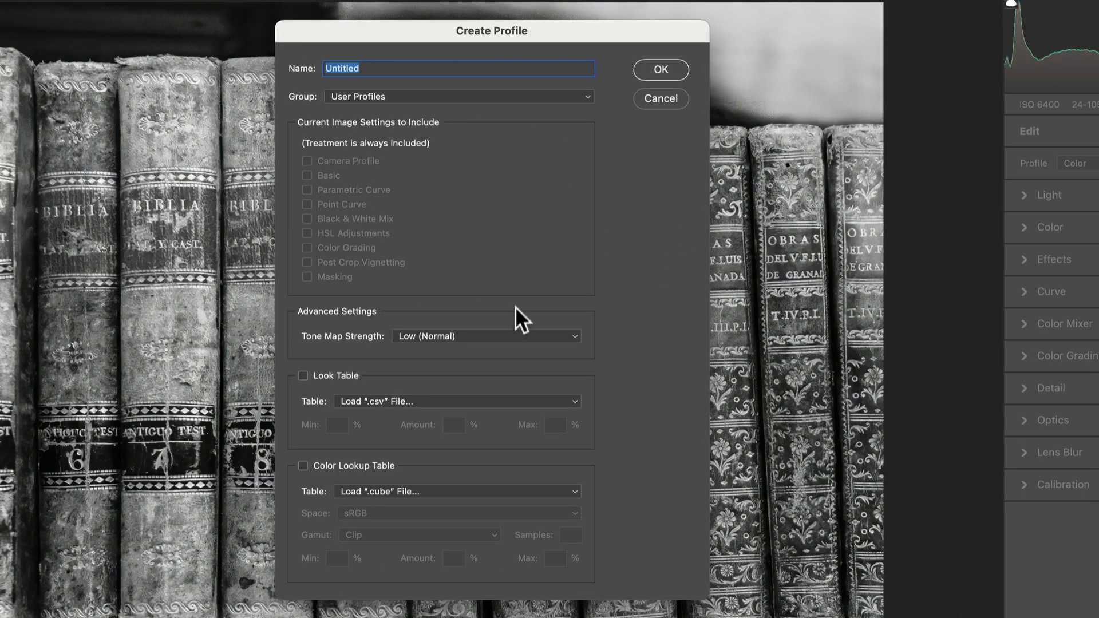
mouse_move(377, 70)
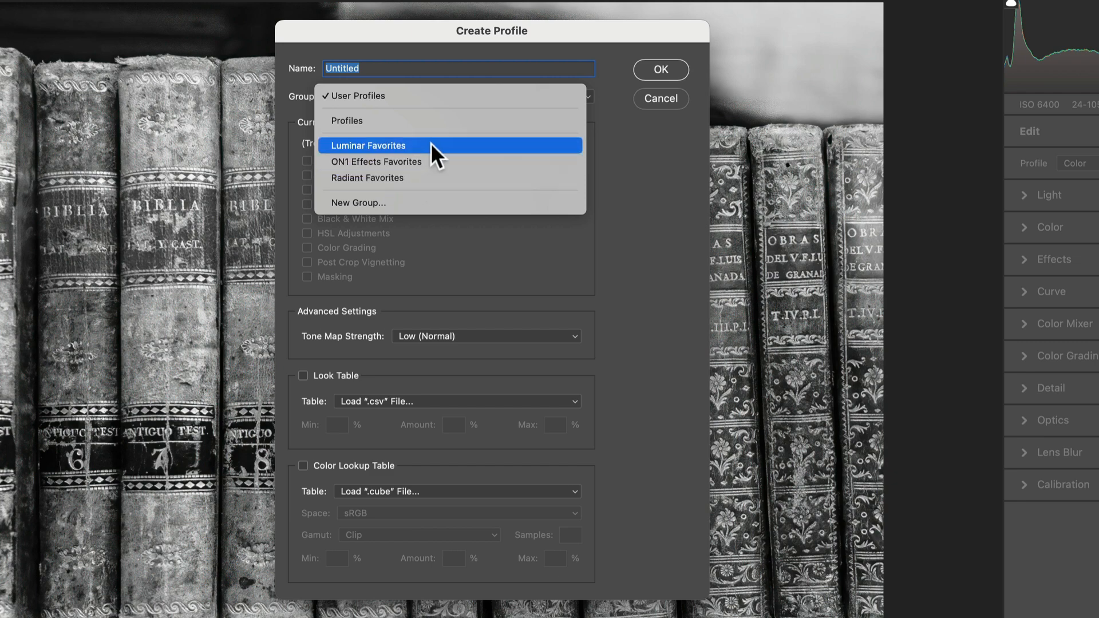
mouse_move(632, 169)
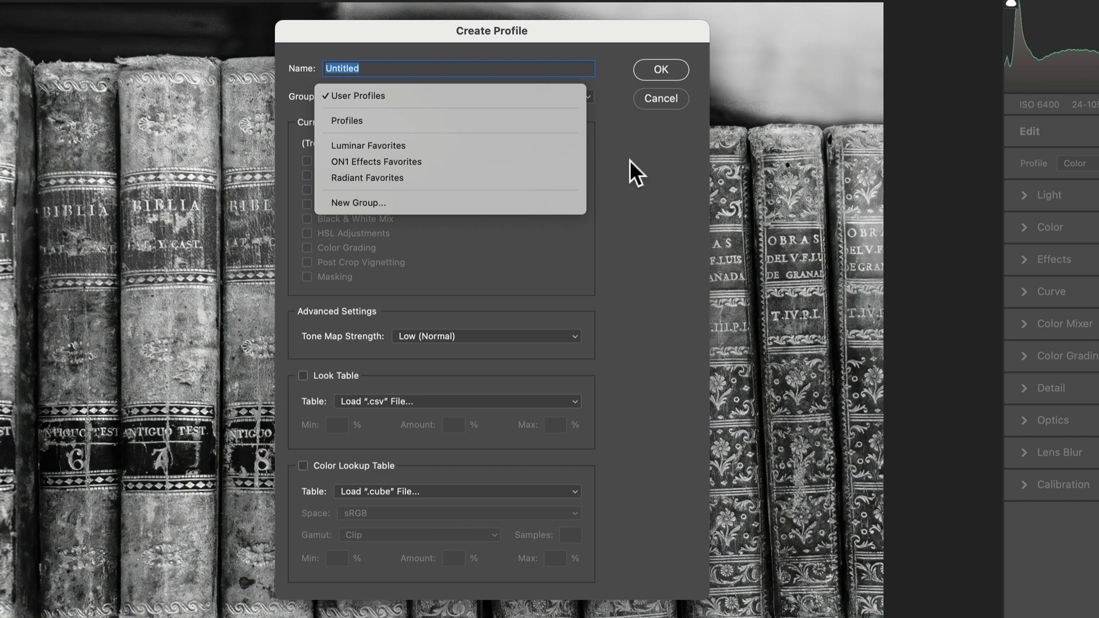
left_click(357, 96)
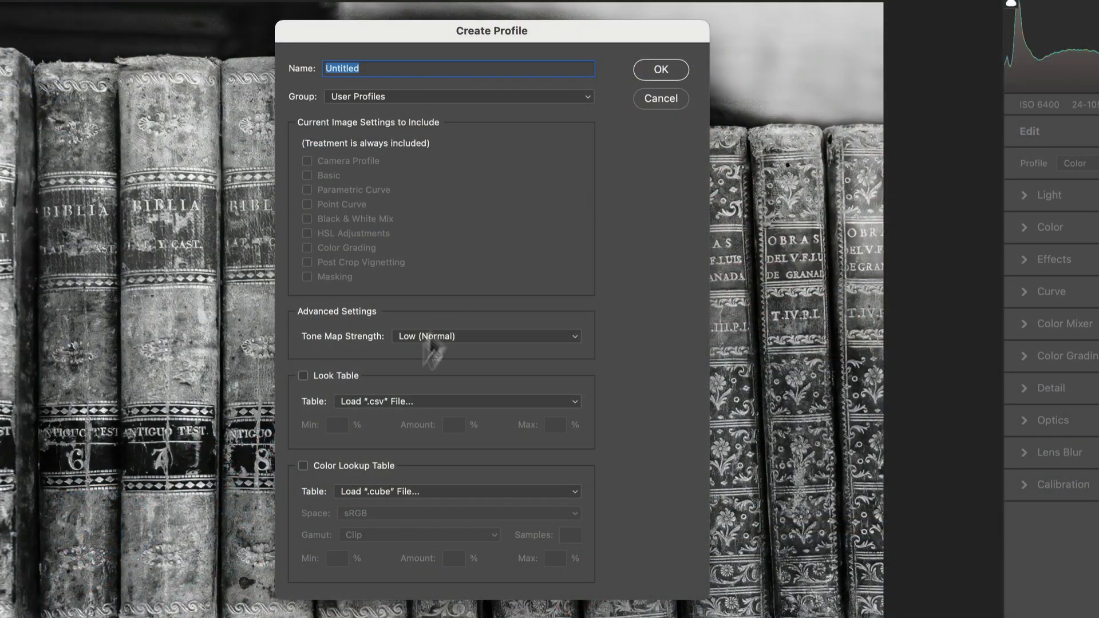
mouse_move(448, 511)
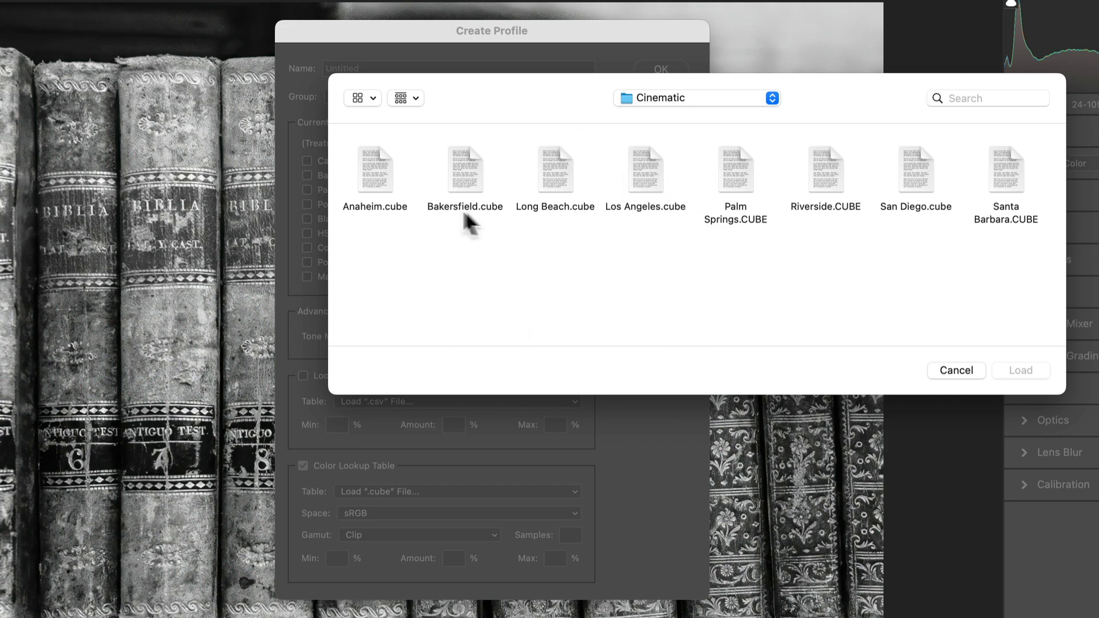
mouse_move(863, 294)
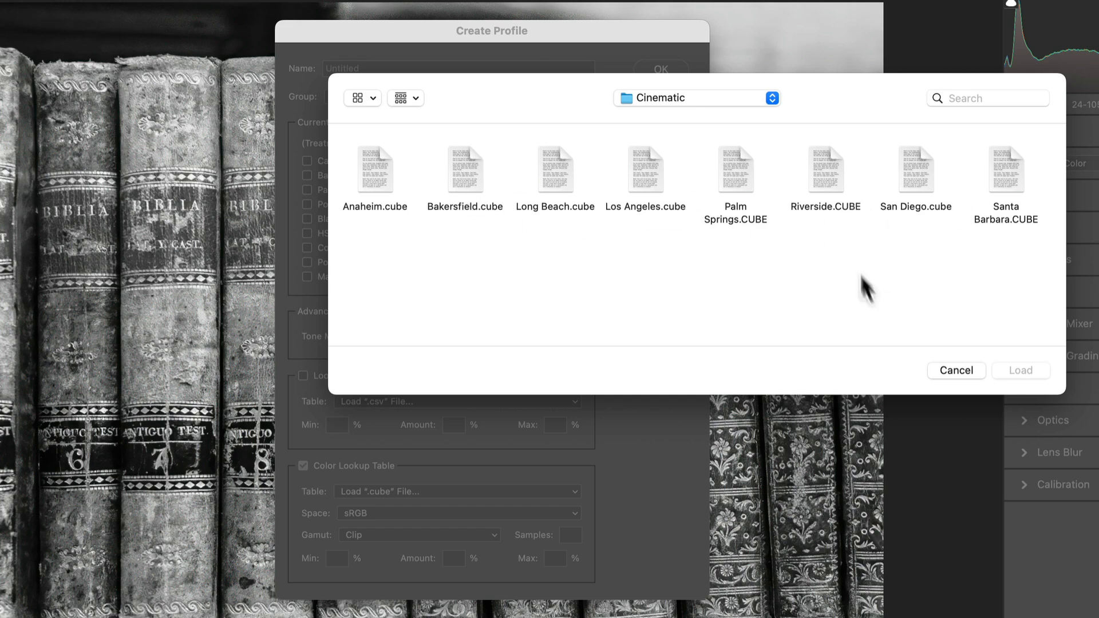
Step: Load San Diego.cube from the Cinematic folder as the profile's color lookup table
left_click(916, 167)
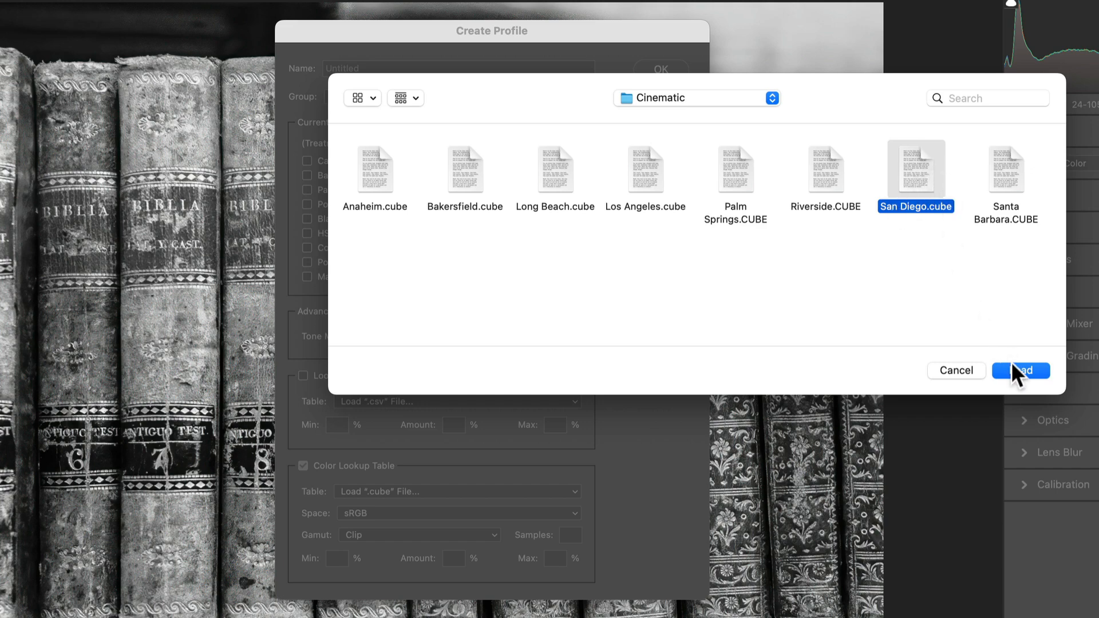
left_click(1021, 371)
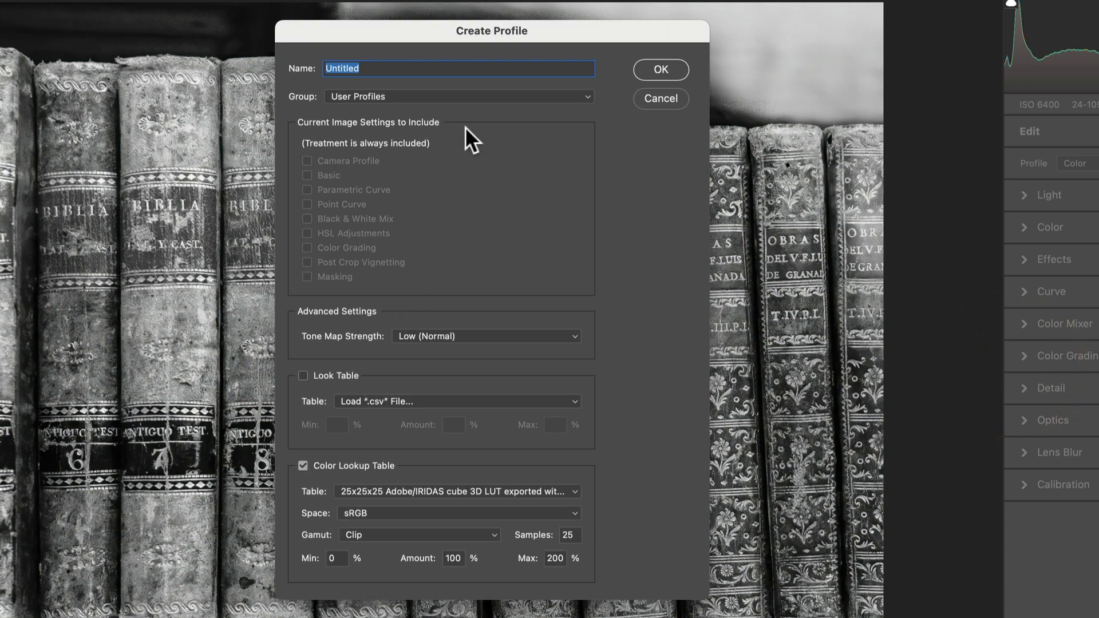
mouse_move(388, 80)
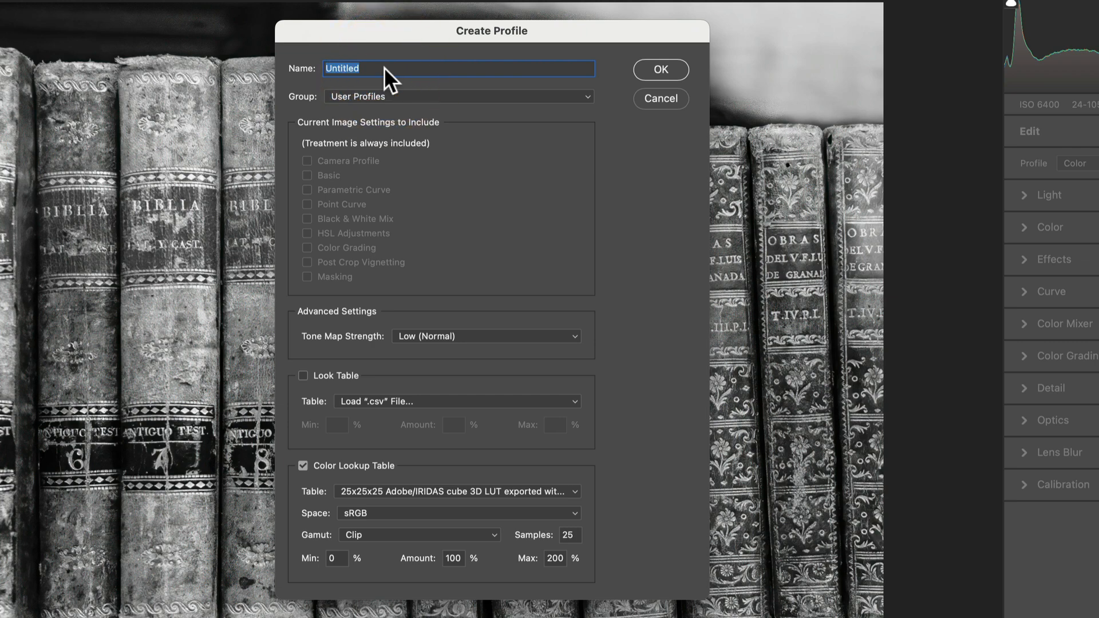
Step: Name the profile 'San Diego', file it under Luminar Favorites and create it
type("San Diego")
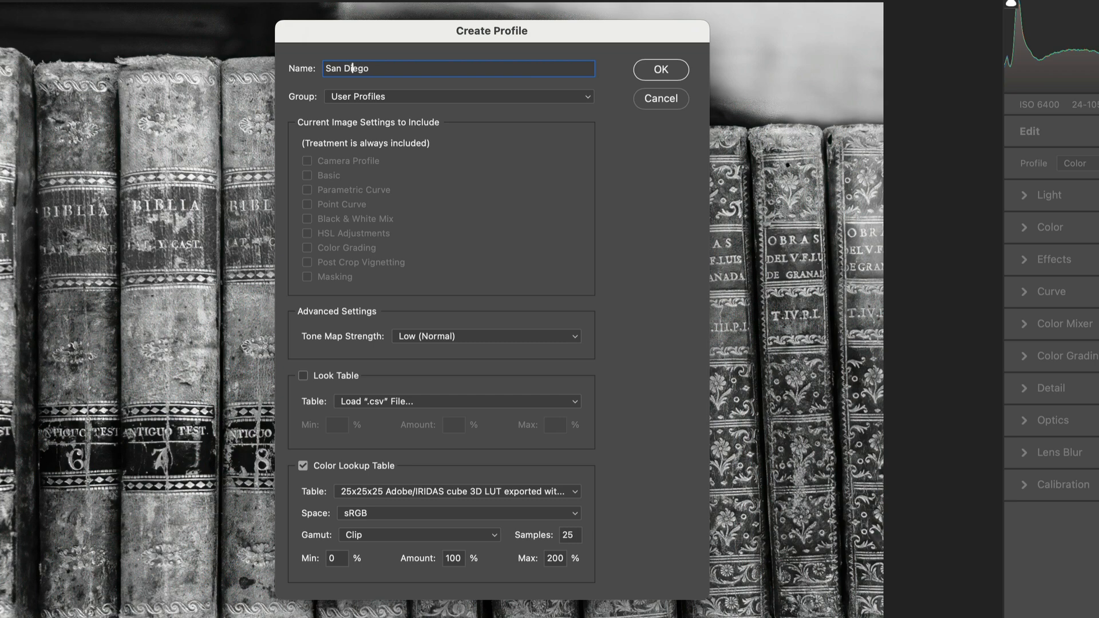
left_click(458, 96)
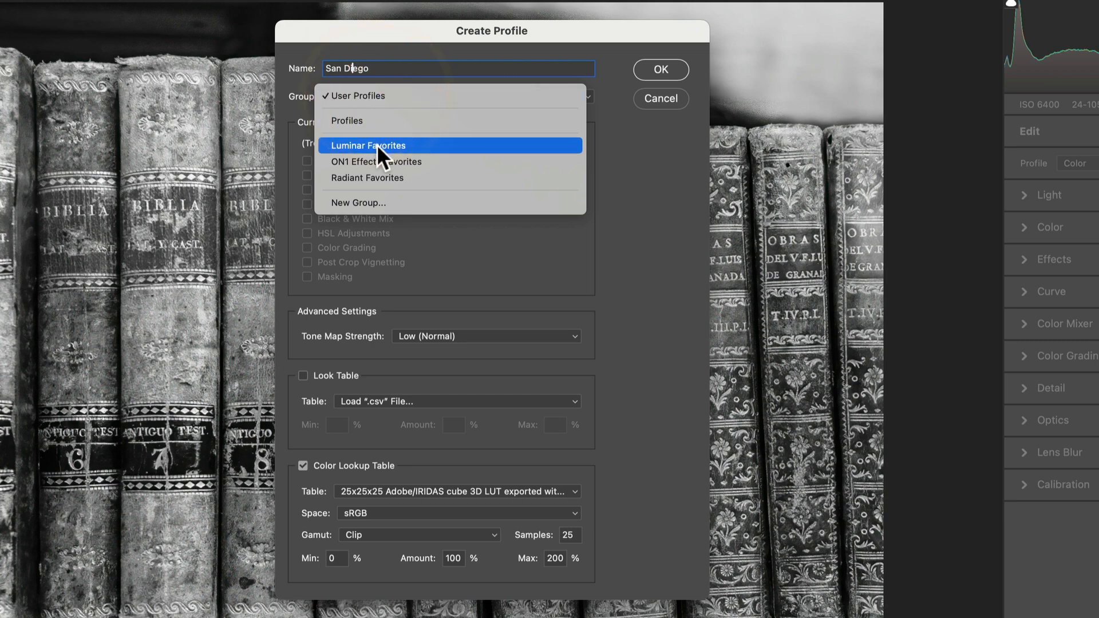
left_click(366, 145)
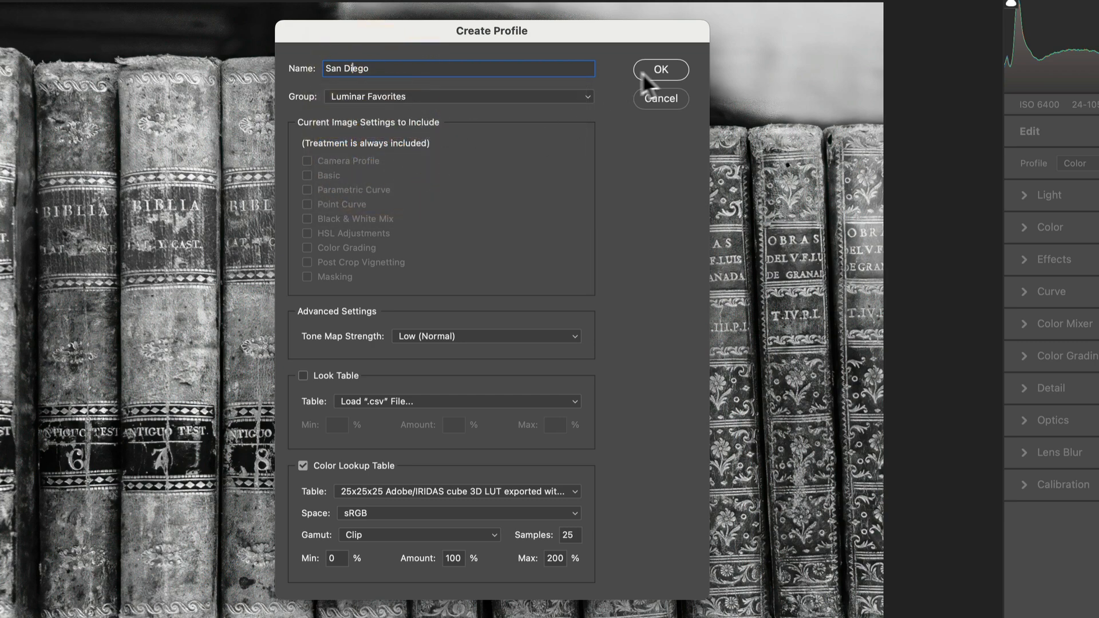
left_click(660, 69)
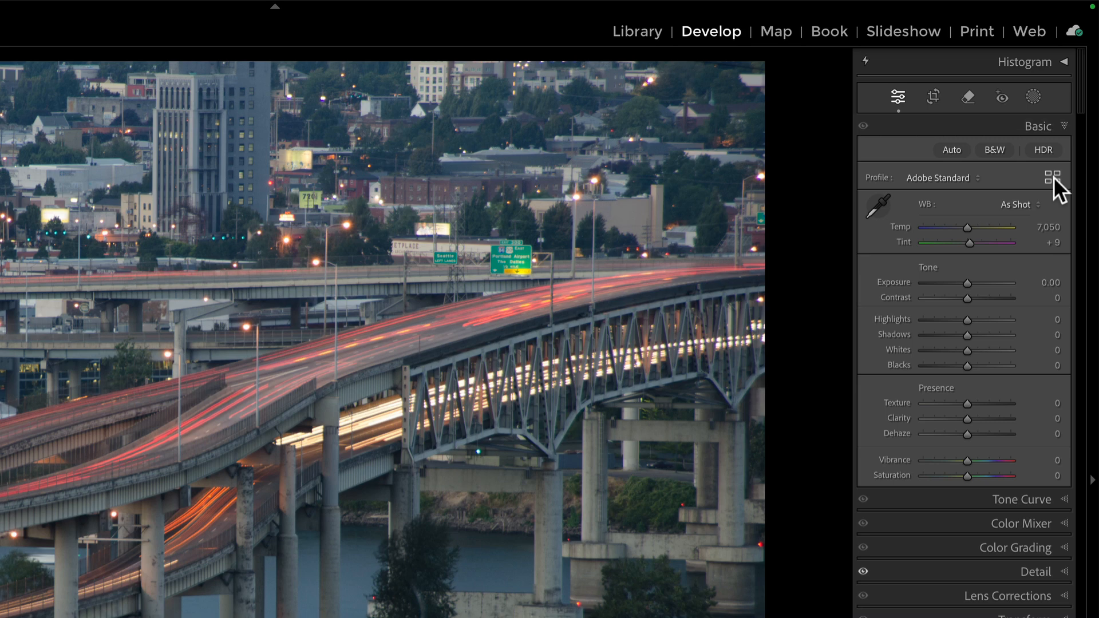
Step: Show the Profile Browser with the Luminar Favorites group expanded for the bridge photo
left_click(1049, 176)
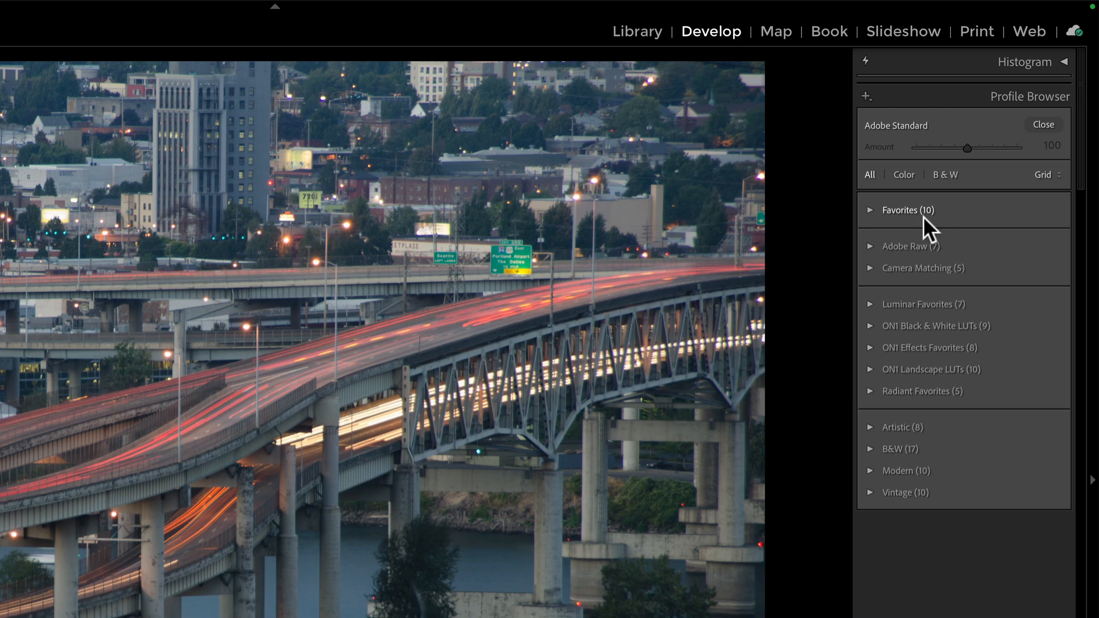
mouse_move(912, 268)
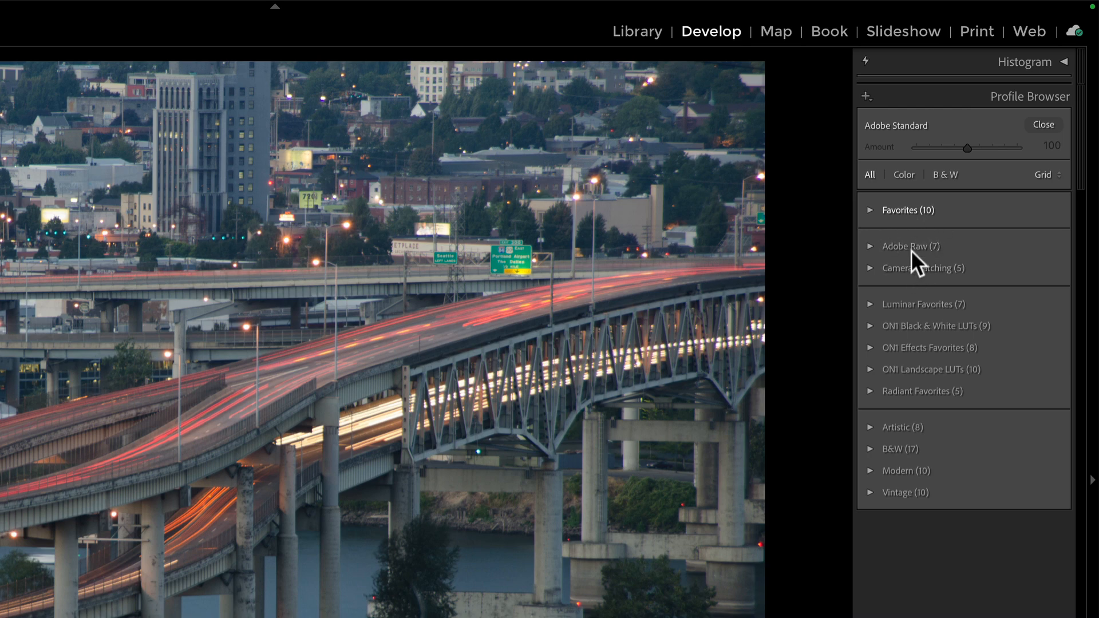
mouse_move(898, 437)
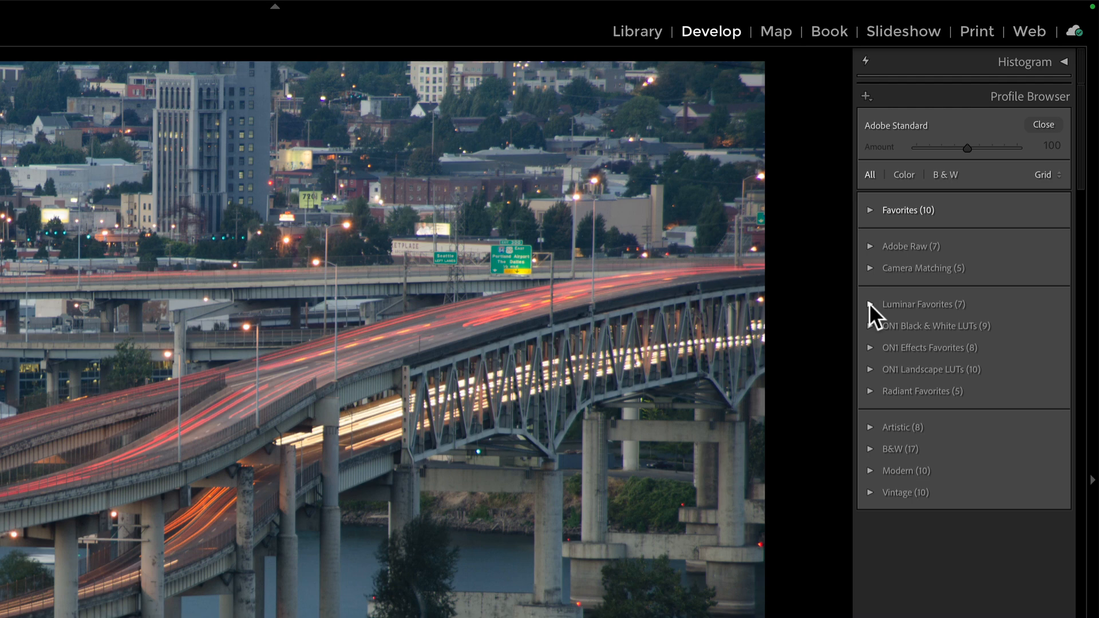
left_click(870, 304)
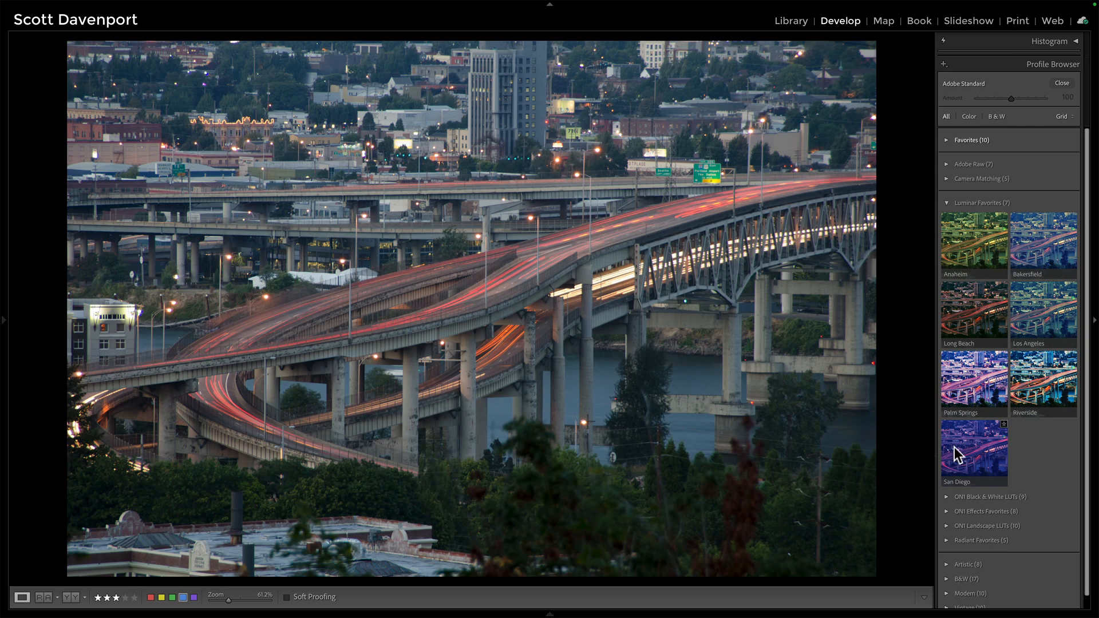
Step: Apply the San Diego profile to the bridge photo at an Amount of about 28
left_click(973, 449)
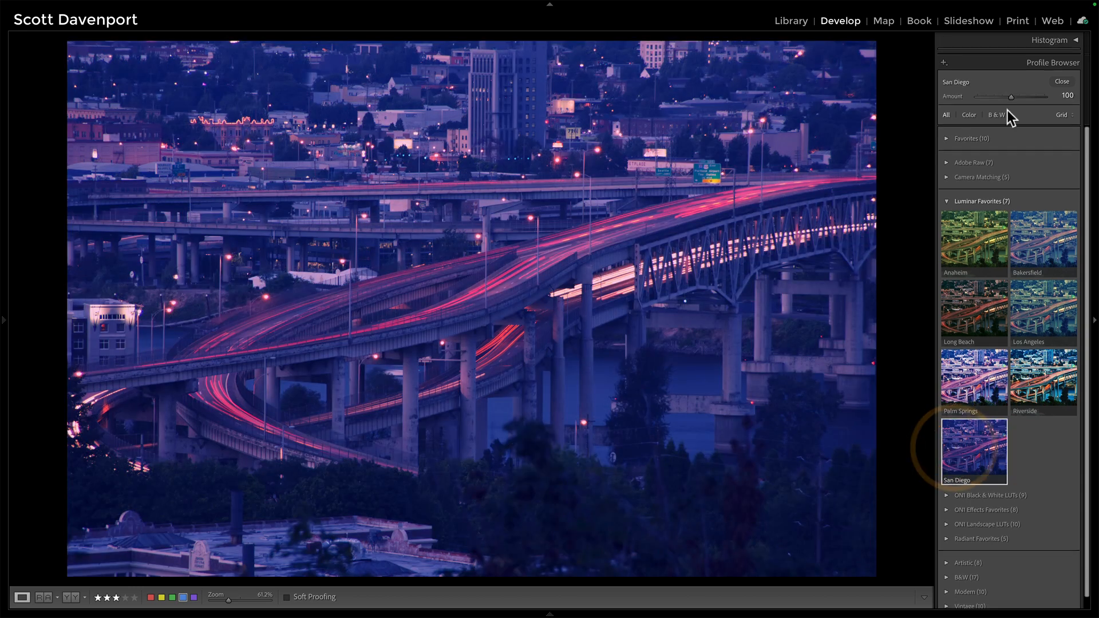
left_click_drag(1047, 96, 988, 96)
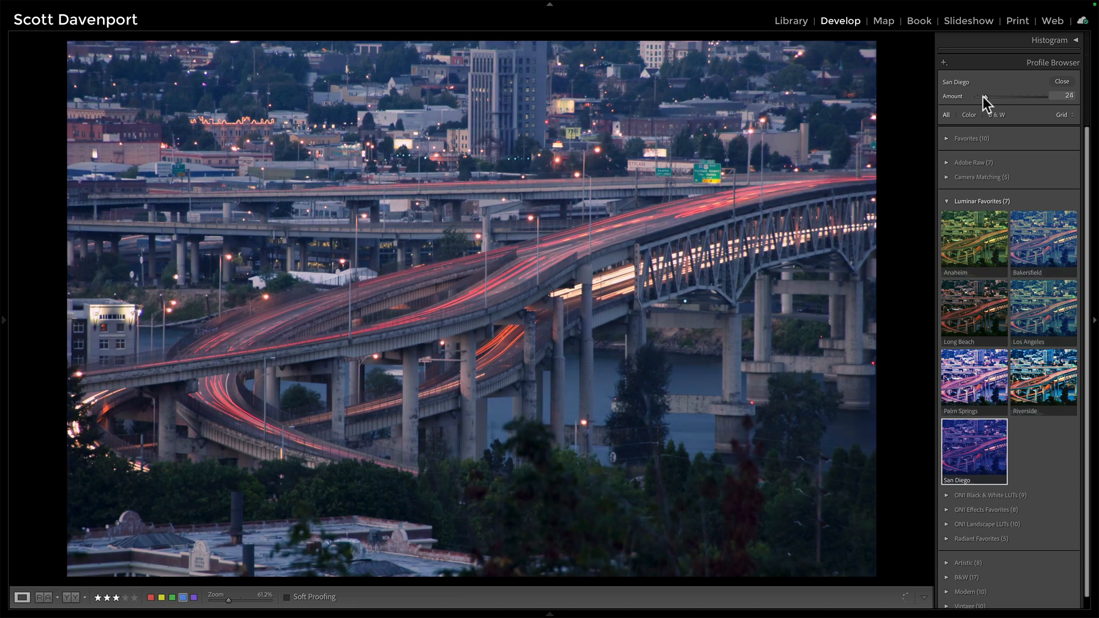
left_click_drag(983, 101, 991, 101)
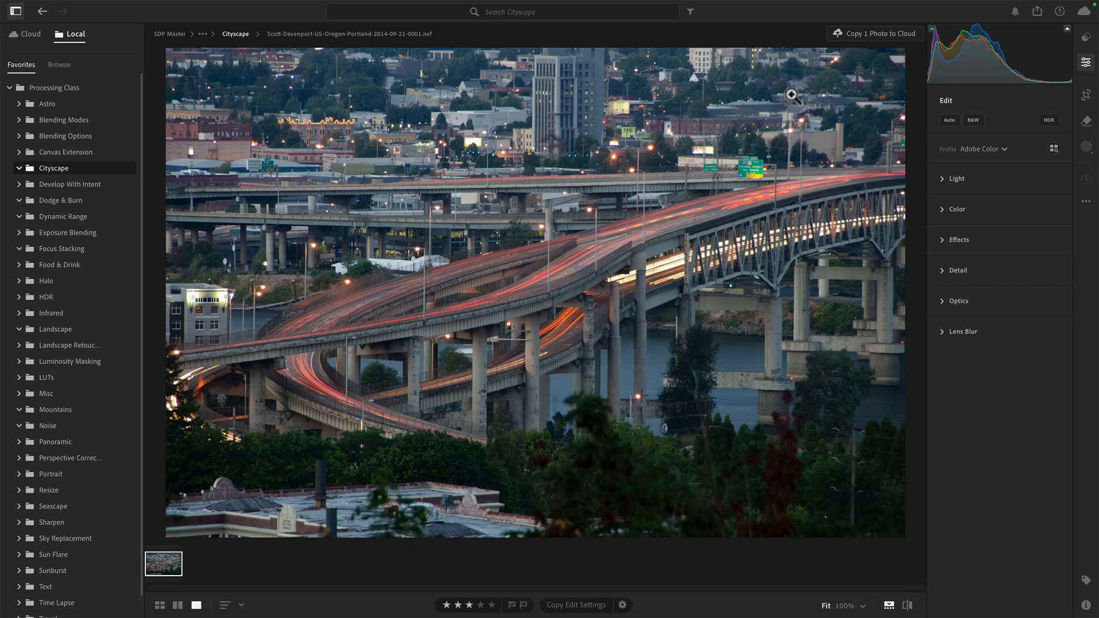
mouse_move(1027, 121)
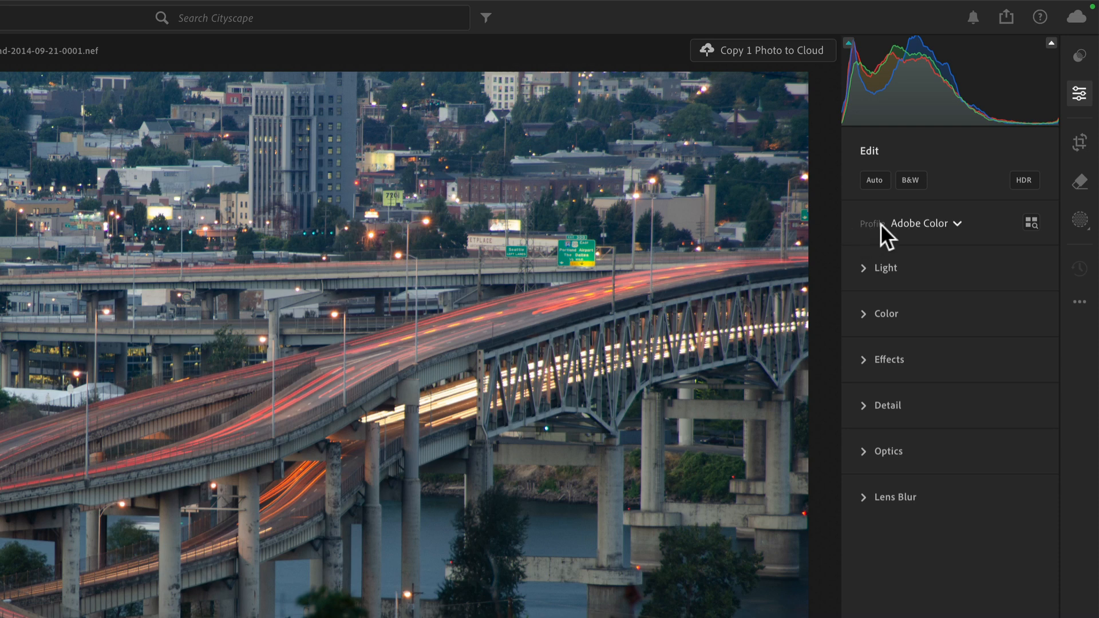
Step: Browse all profiles for the bridge photo and collapse the Favorites group
left_click(956, 223)
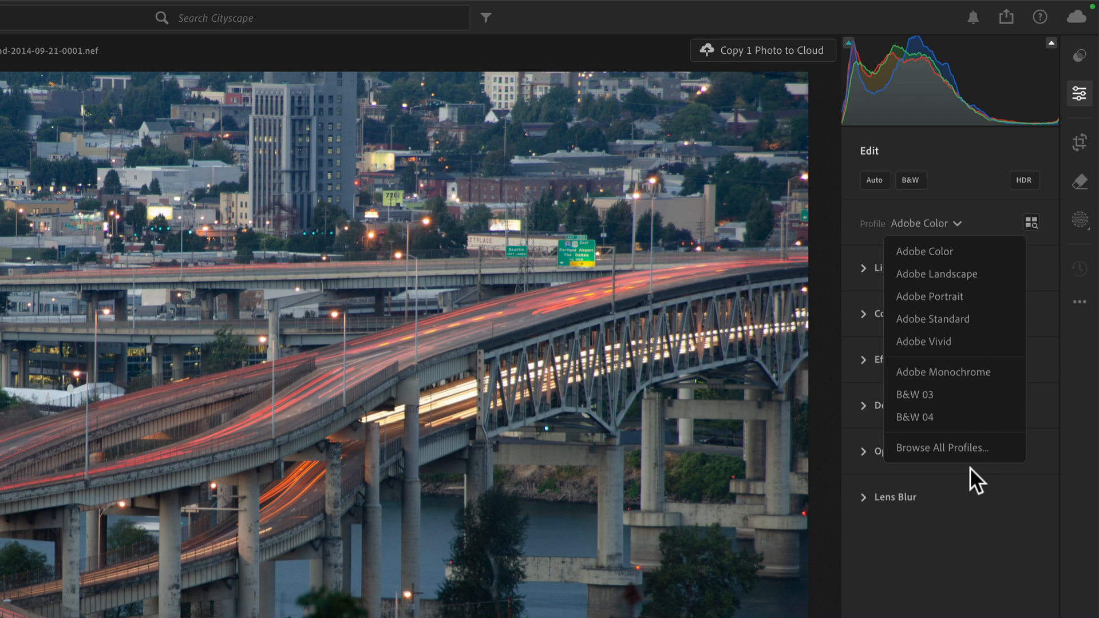
left_click(942, 448)
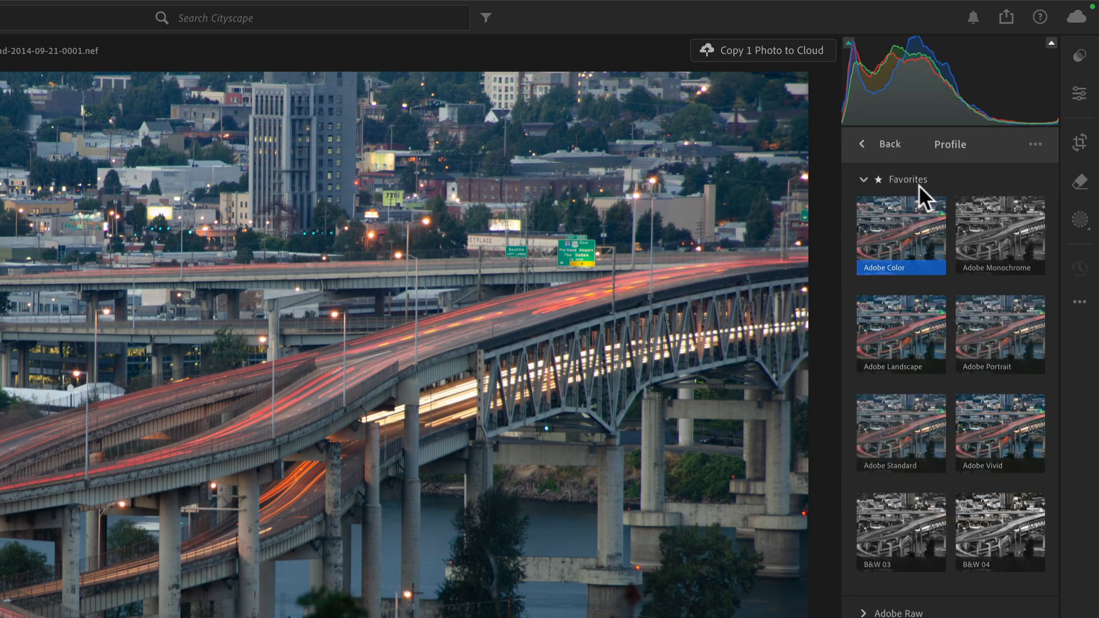
left_click(863, 179)
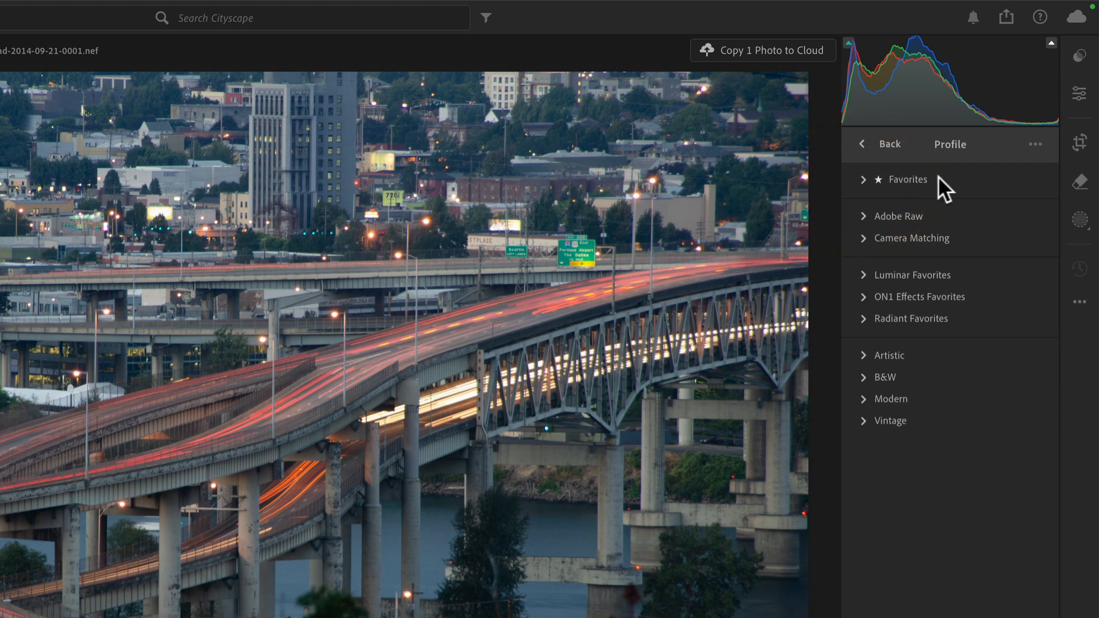
mouse_move(899, 253)
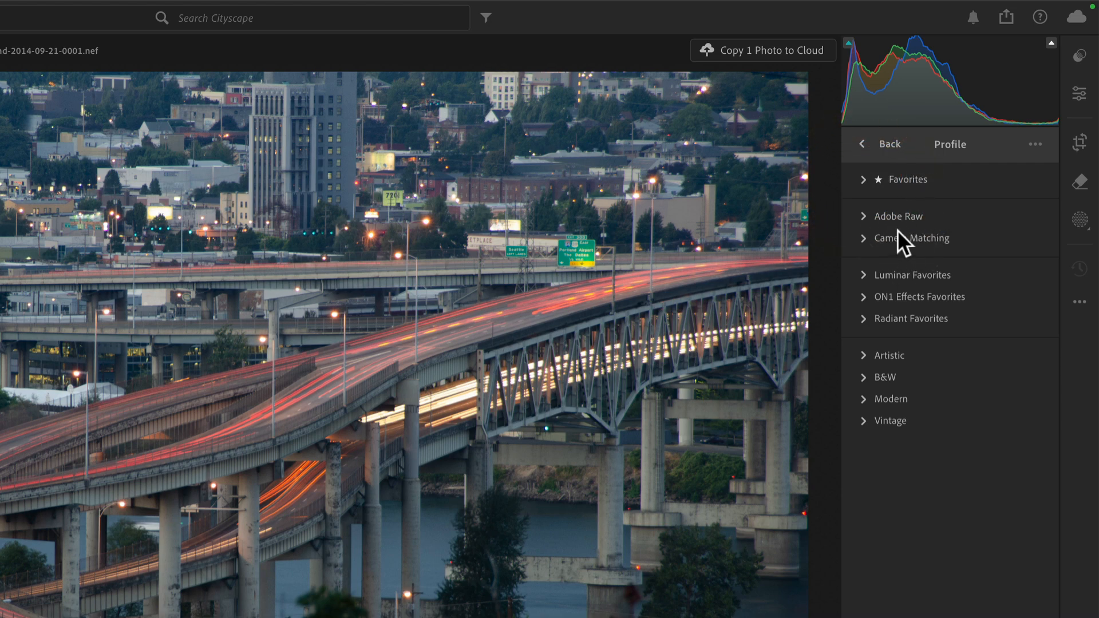
mouse_move(928, 284)
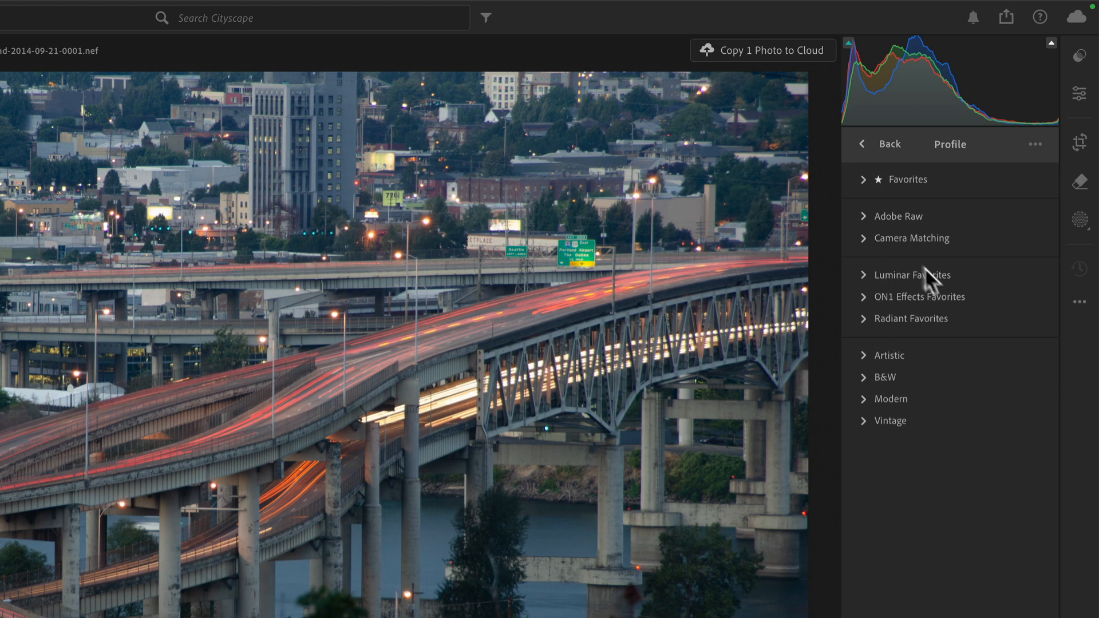
mouse_move(906, 305)
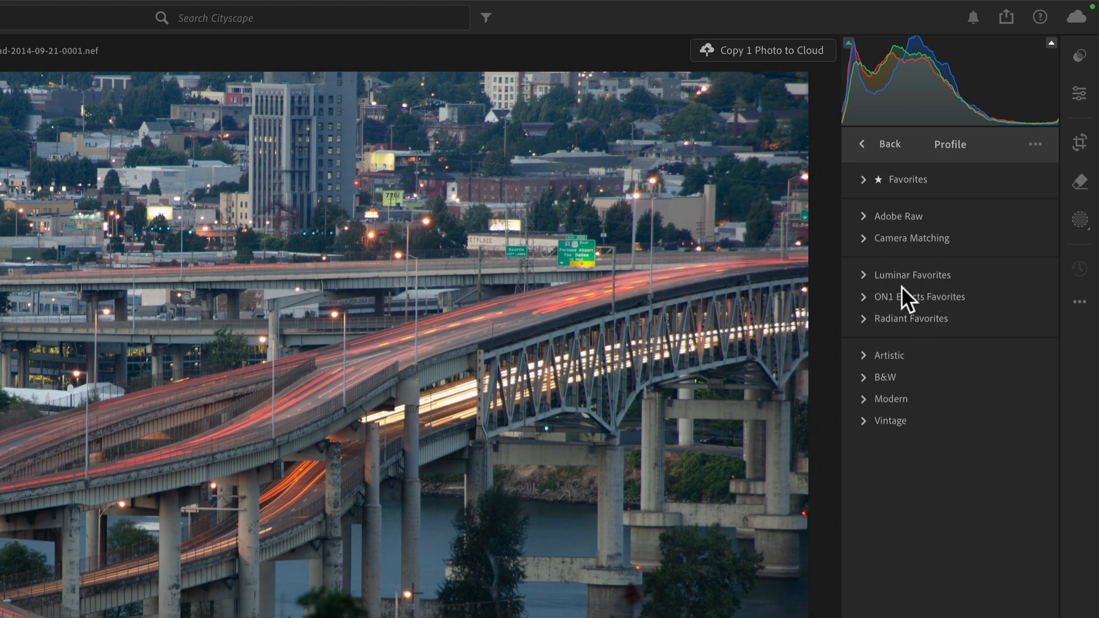
mouse_move(976, 194)
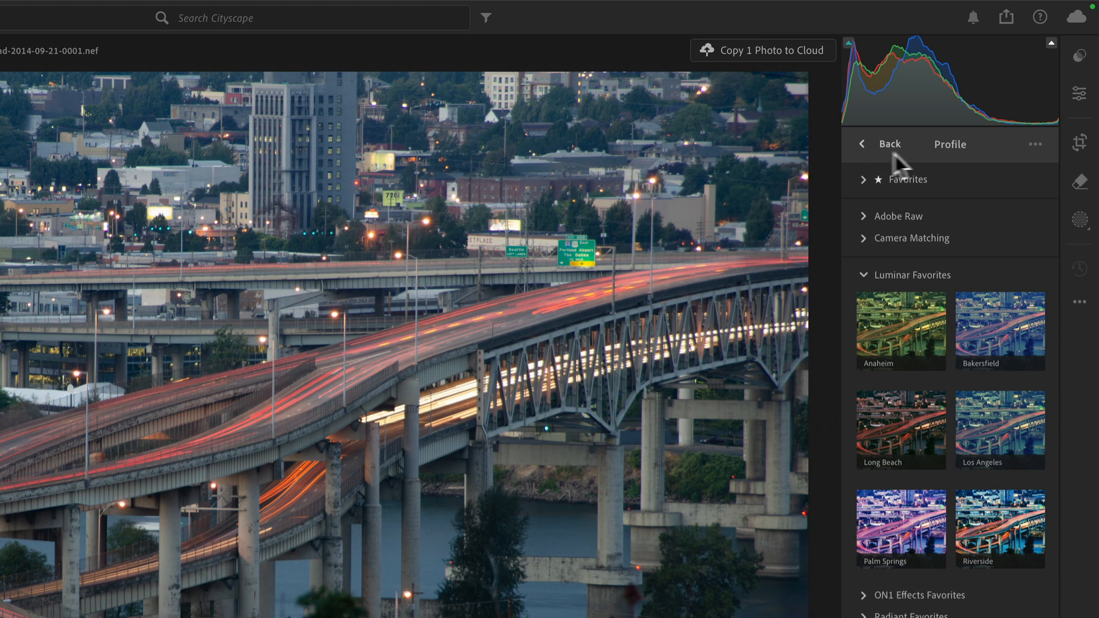
mouse_move(1042, 154)
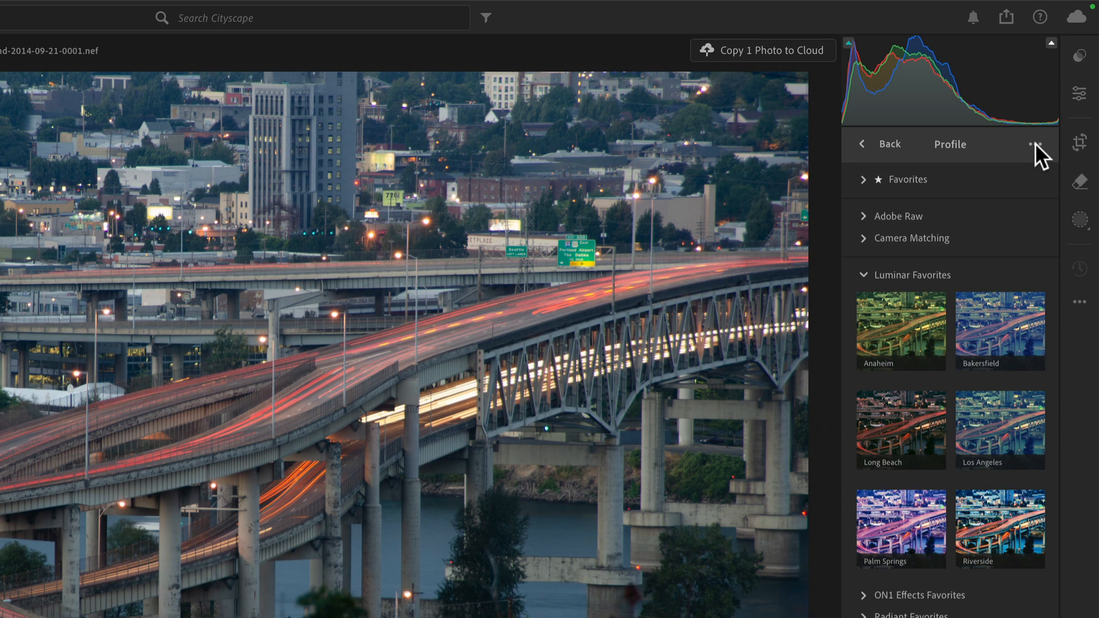
Step: Import the San Diego profile from the Camera Raw Settings folder into Luminar Favorites
left_click(1033, 145)
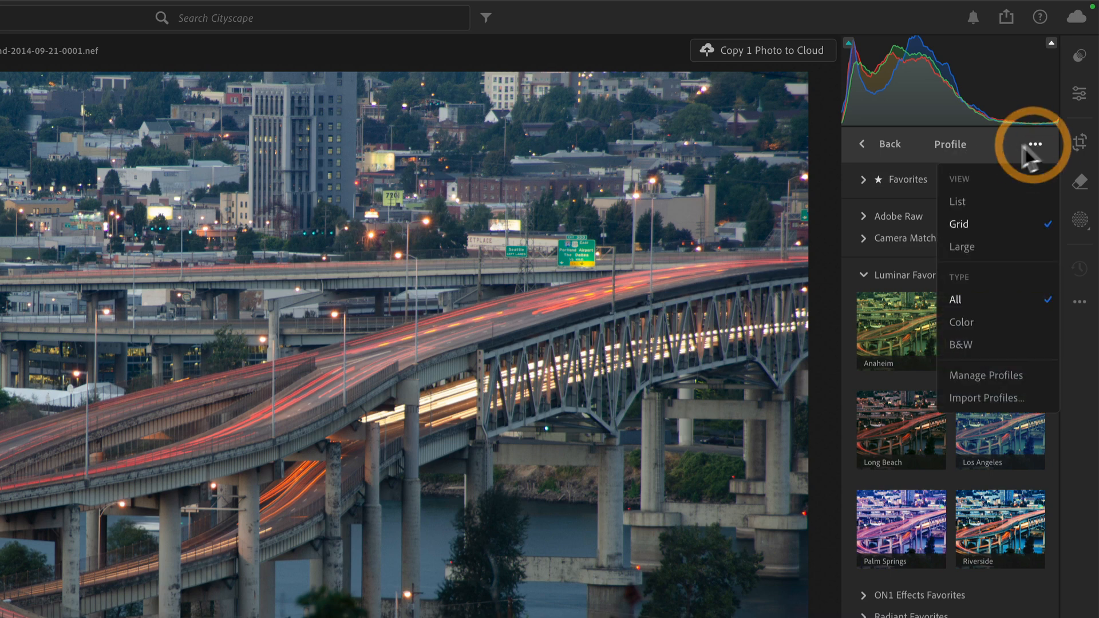
mouse_move(987, 399)
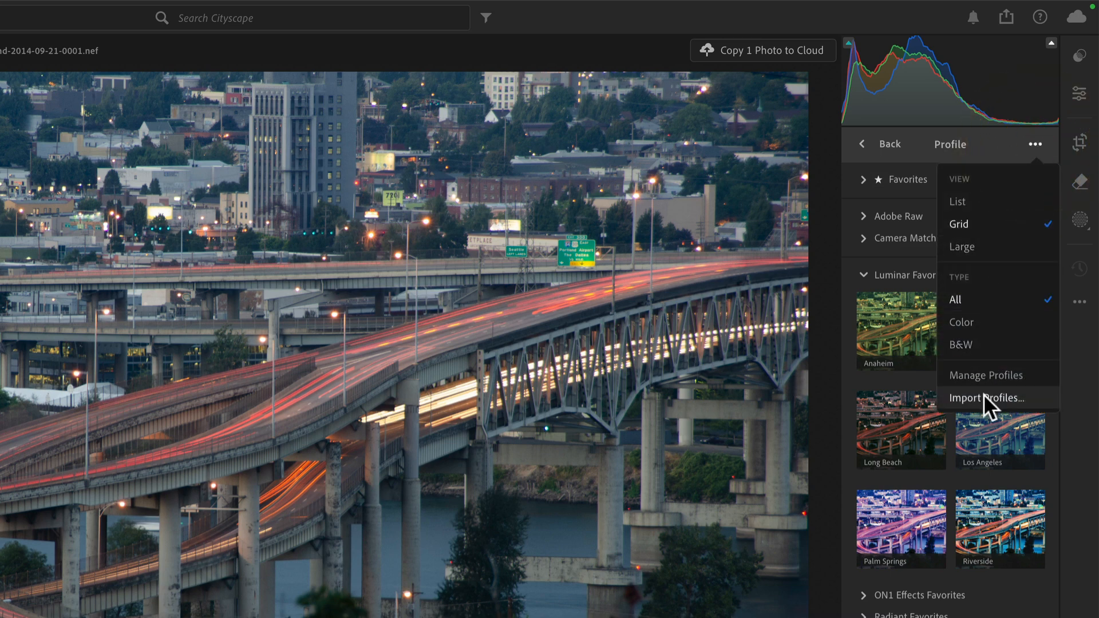
left_click(986, 397)
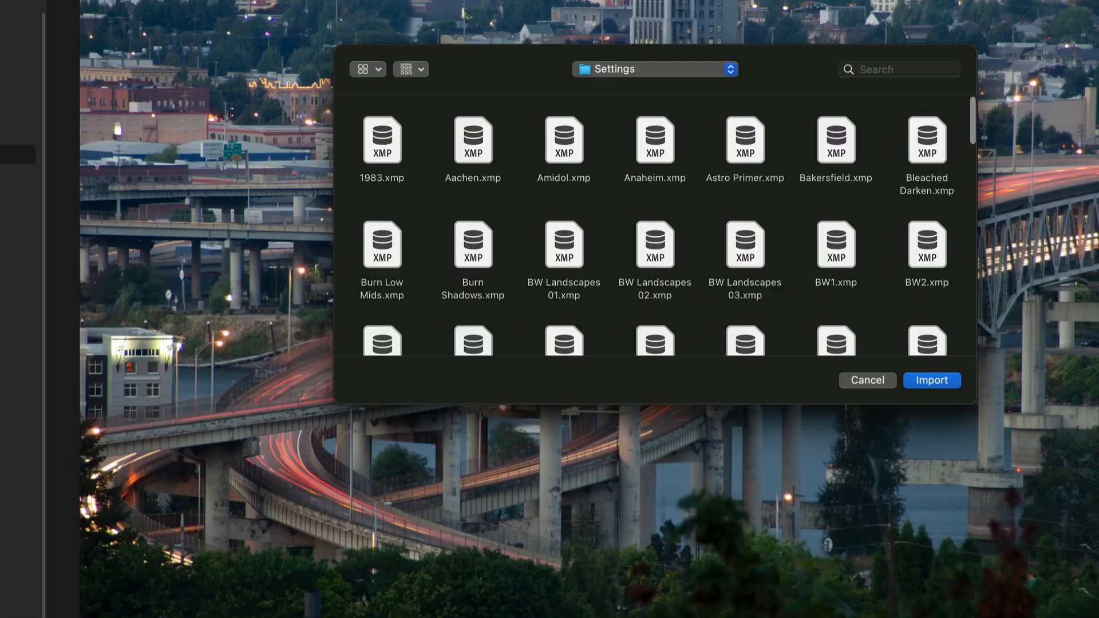
mouse_move(628, 90)
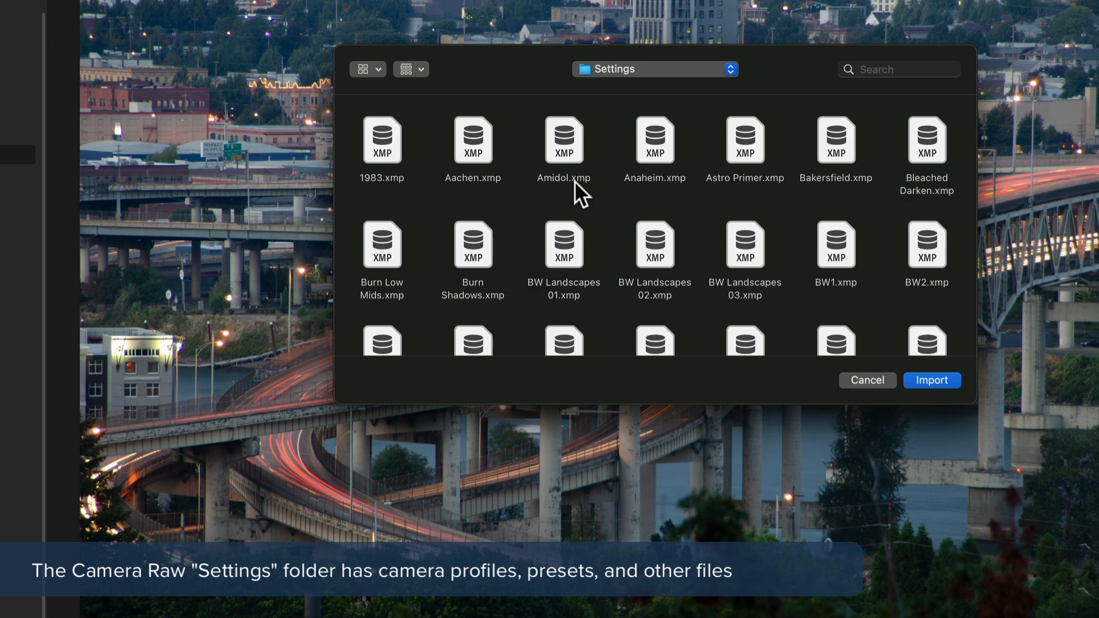
scroll("down", 3)
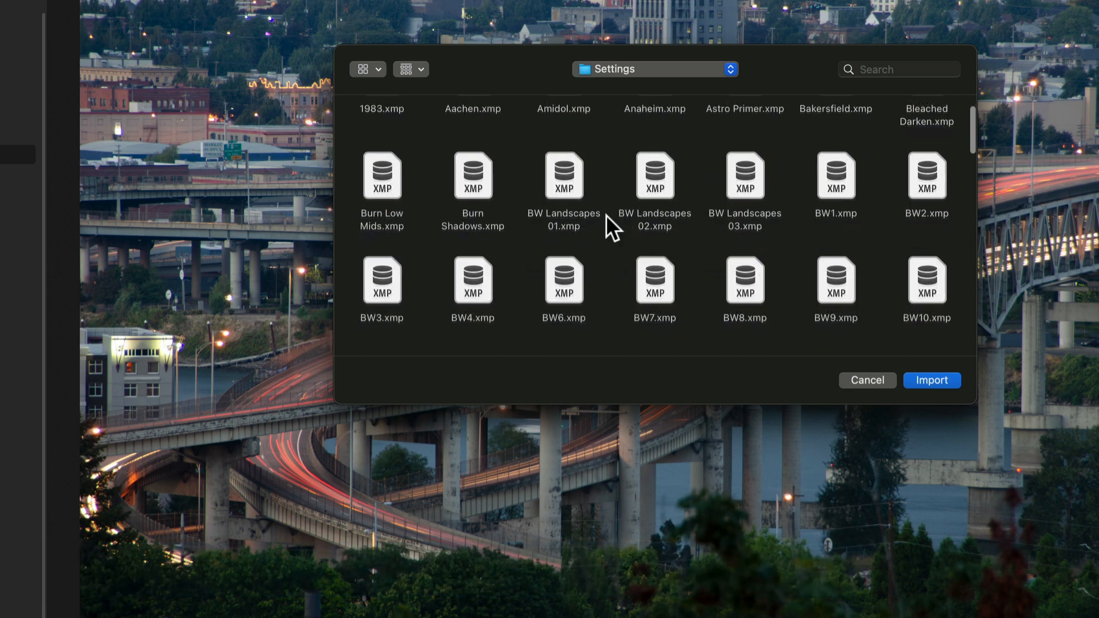
scroll("down", 3)
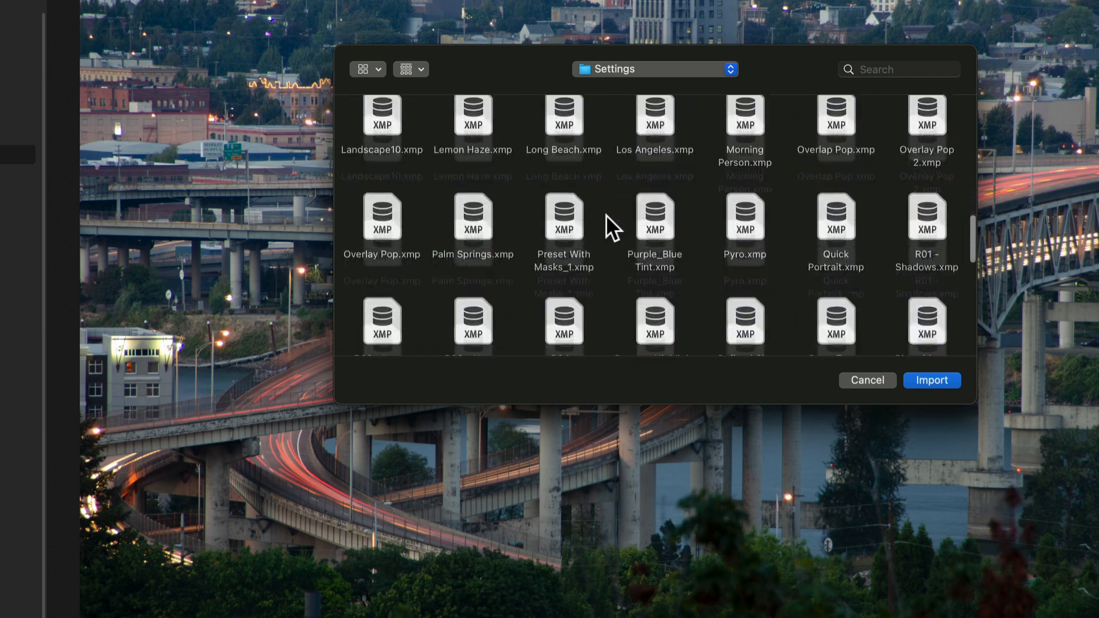
scroll("down", 3)
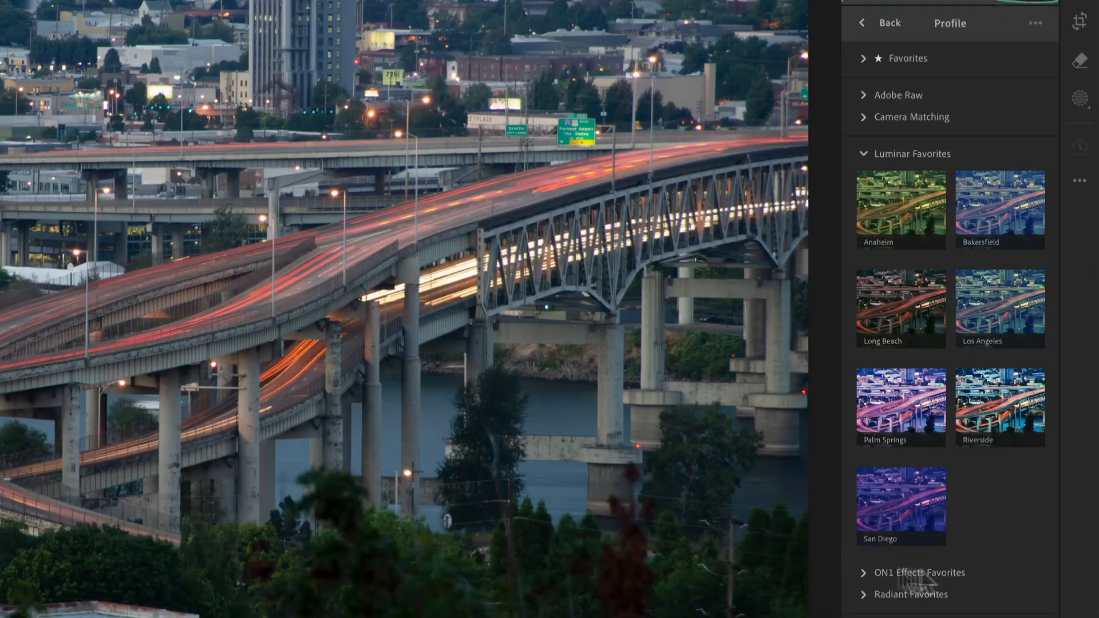
mouse_move(996, 540)
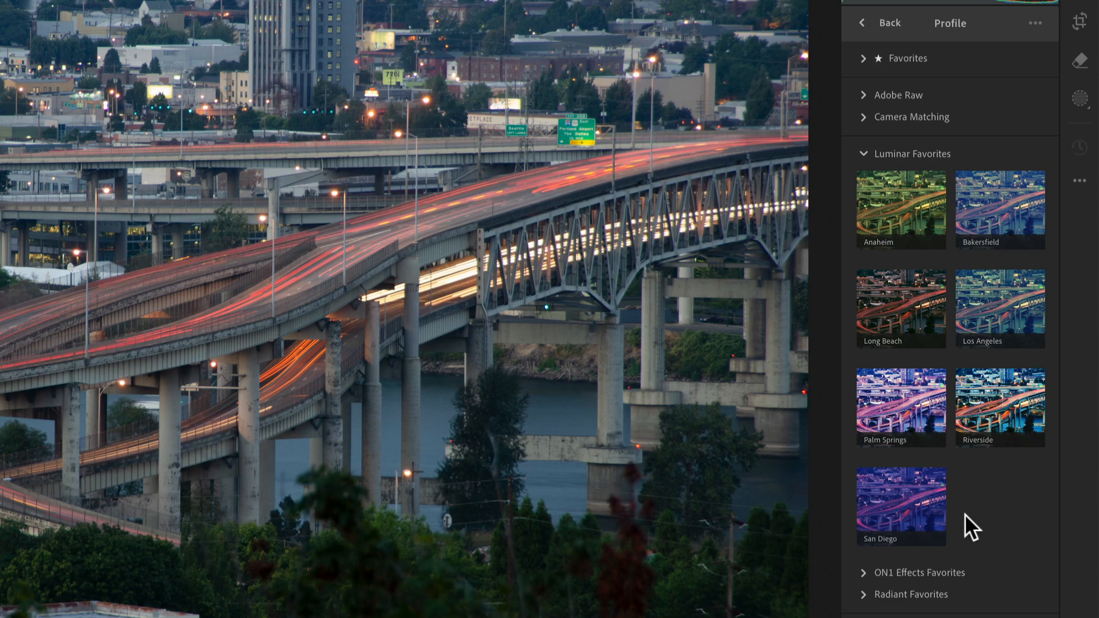
Step: Apply the San Diego profile to the bridge photo with its Amount set to 50
left_click(901, 506)
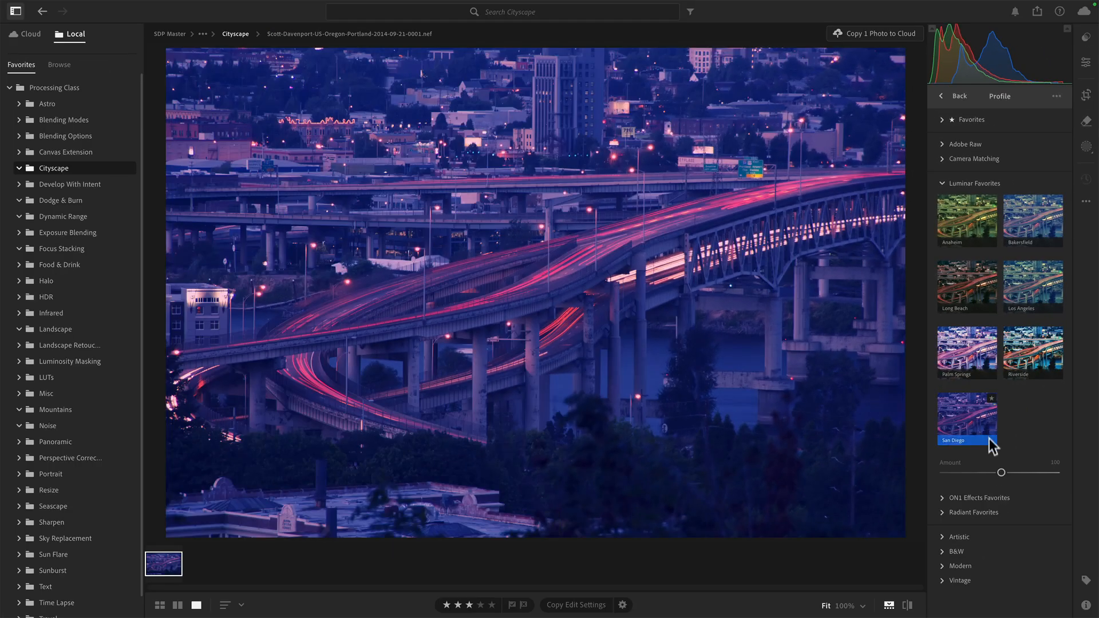
left_click_drag(1000, 472, 966, 472)
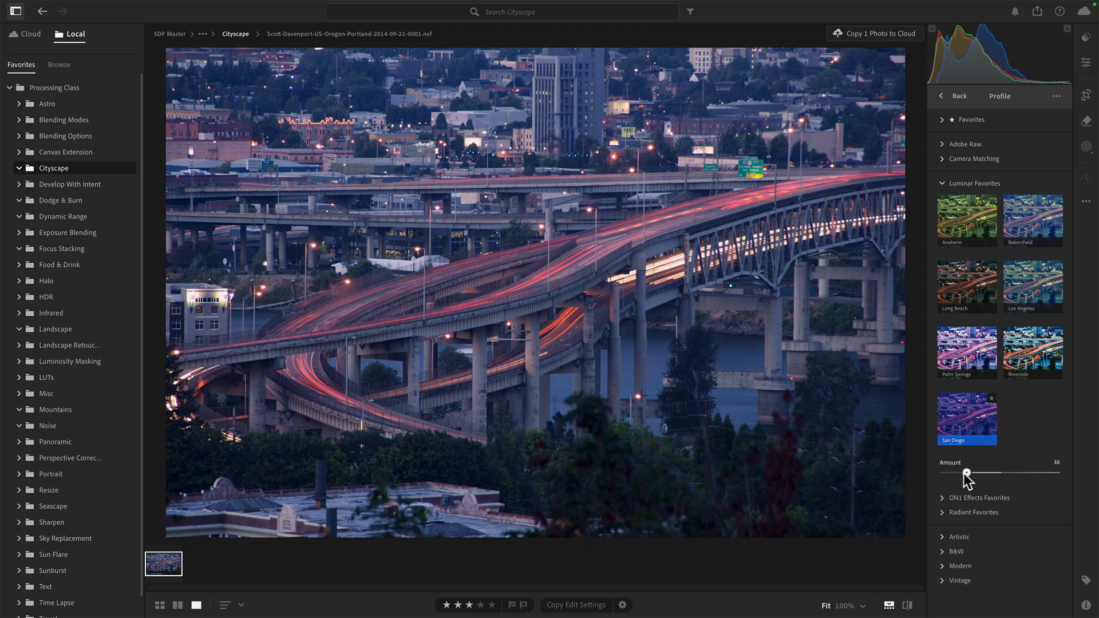
left_click_drag(966, 470, 975, 470)
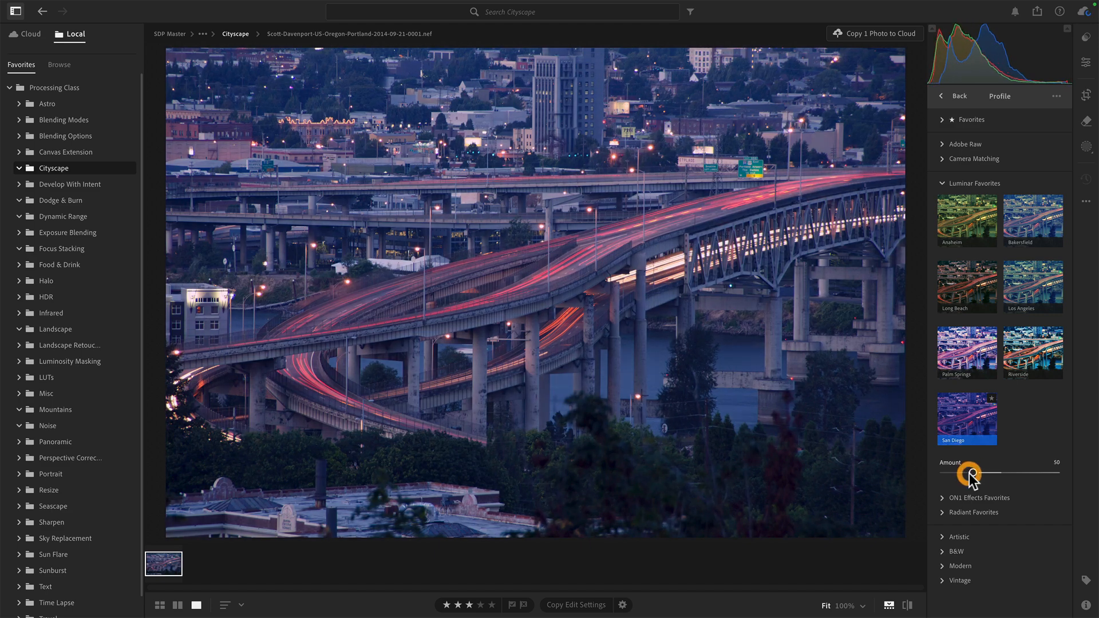